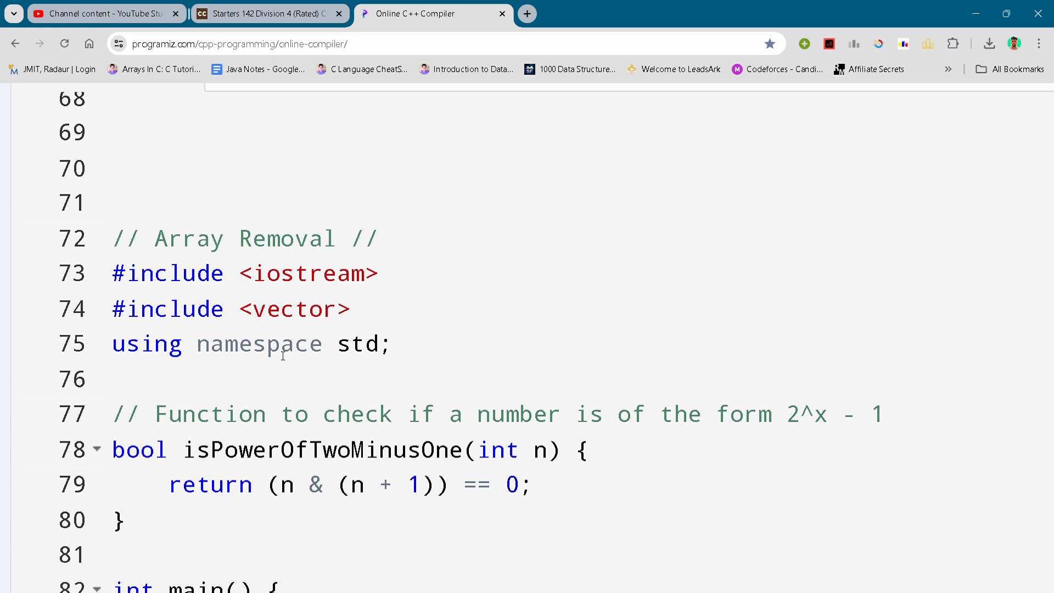
mouse_move(280, 354)
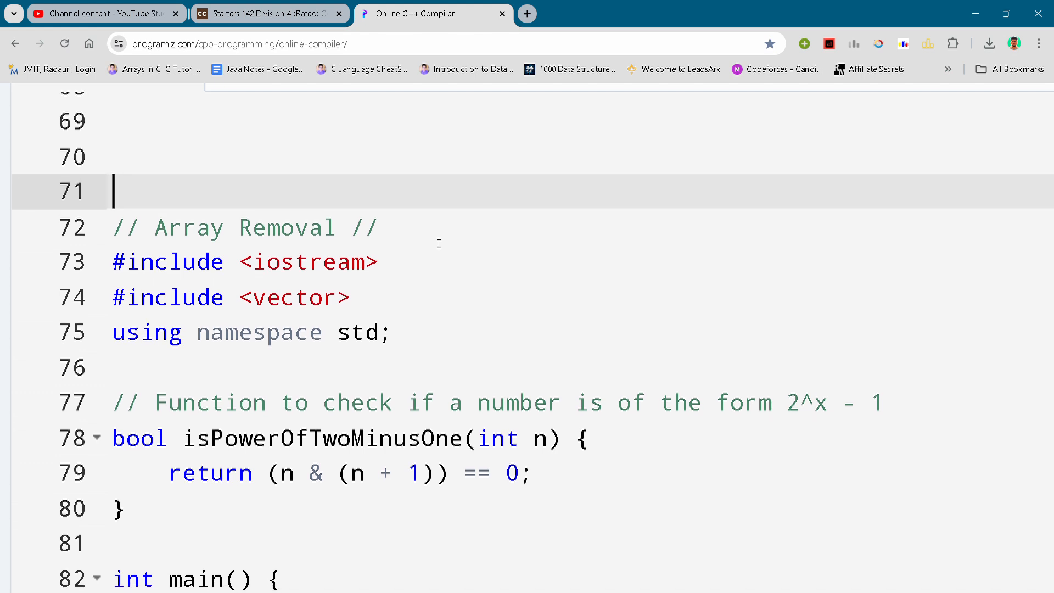
scroll("down", 3)
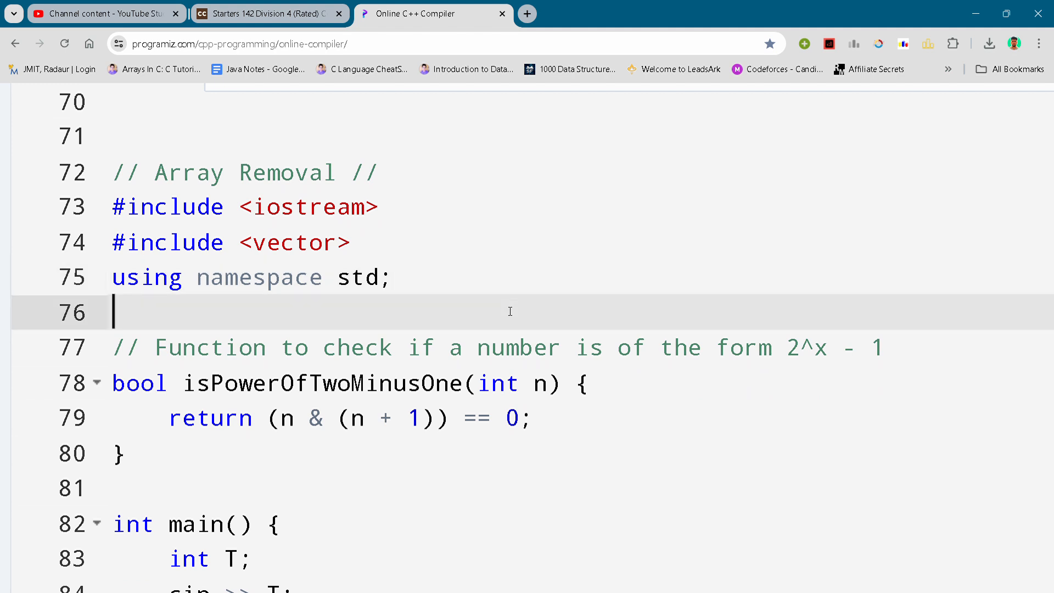
scroll("down", 3)
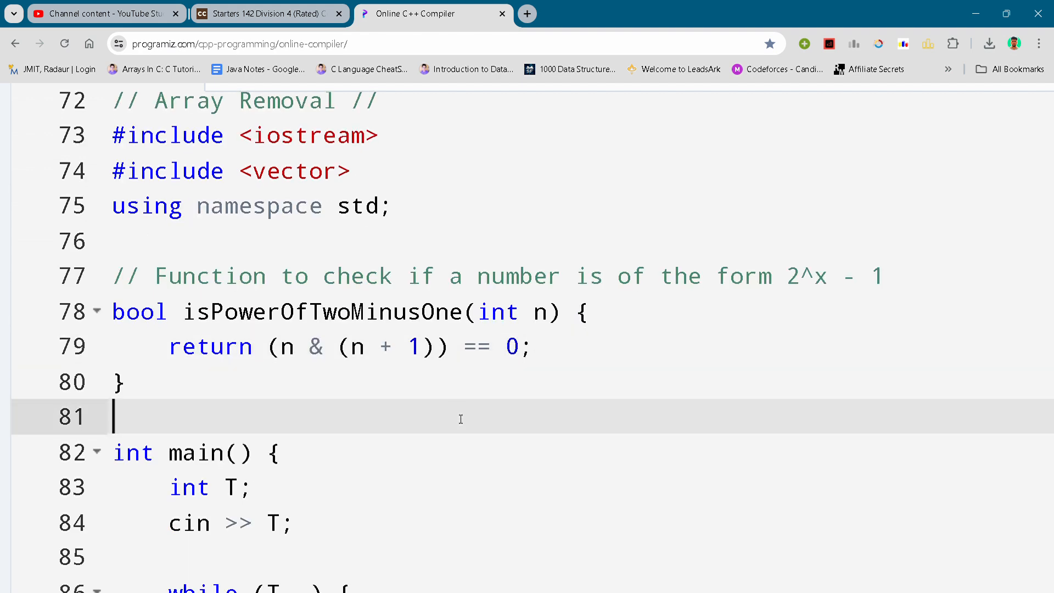
scroll("down", 3)
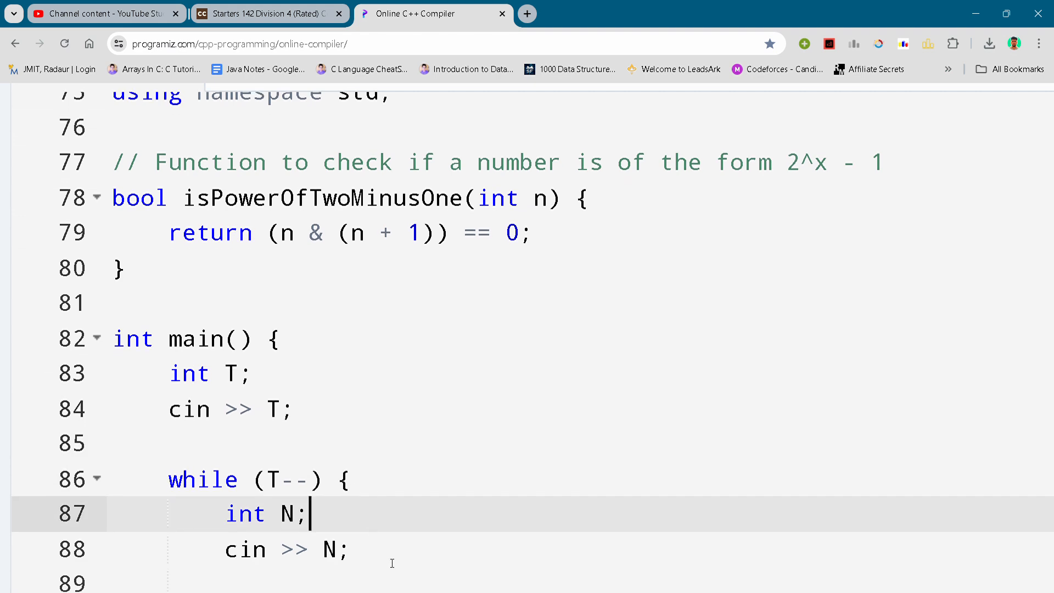
key("Enter")
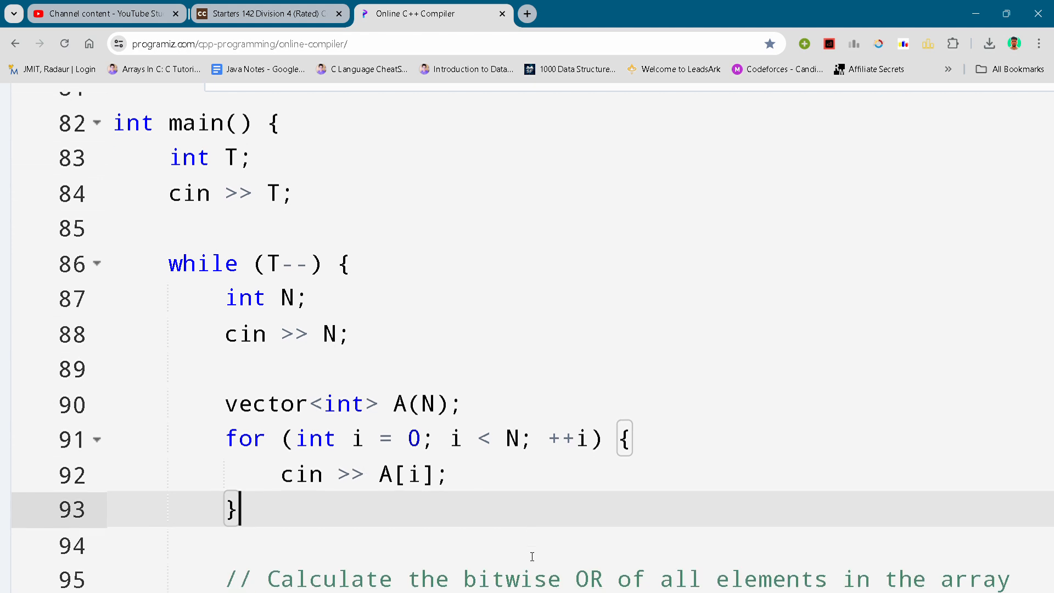
scroll("down", 3)
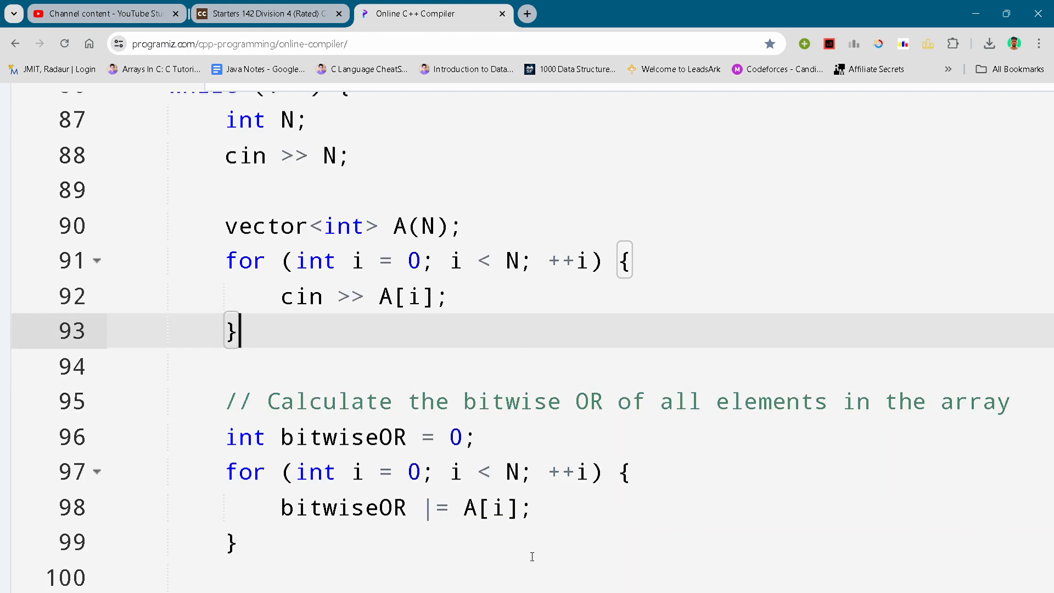
scroll("down", 3)
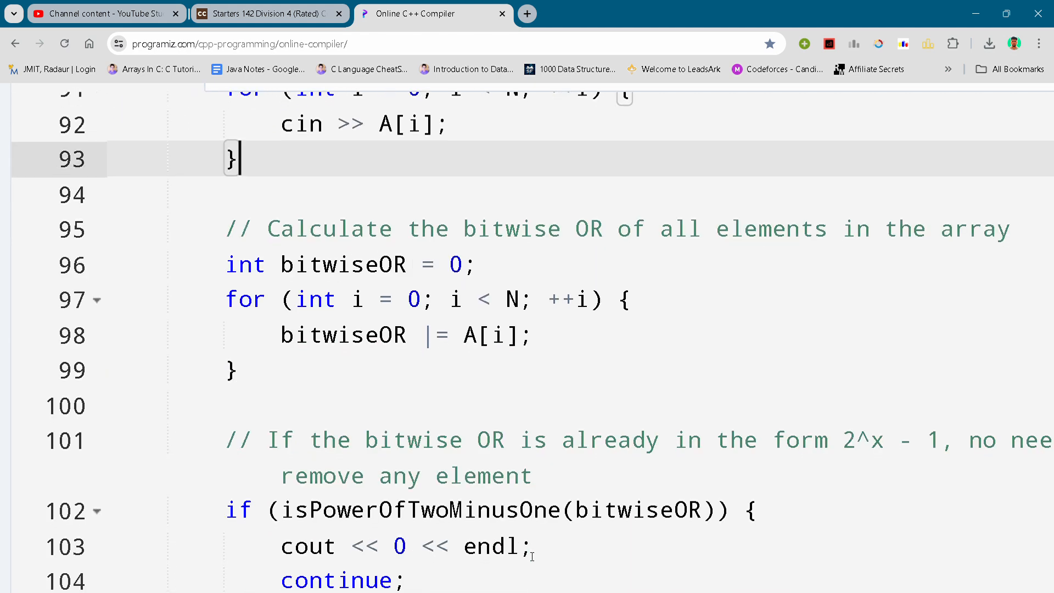
scroll("down", 3)
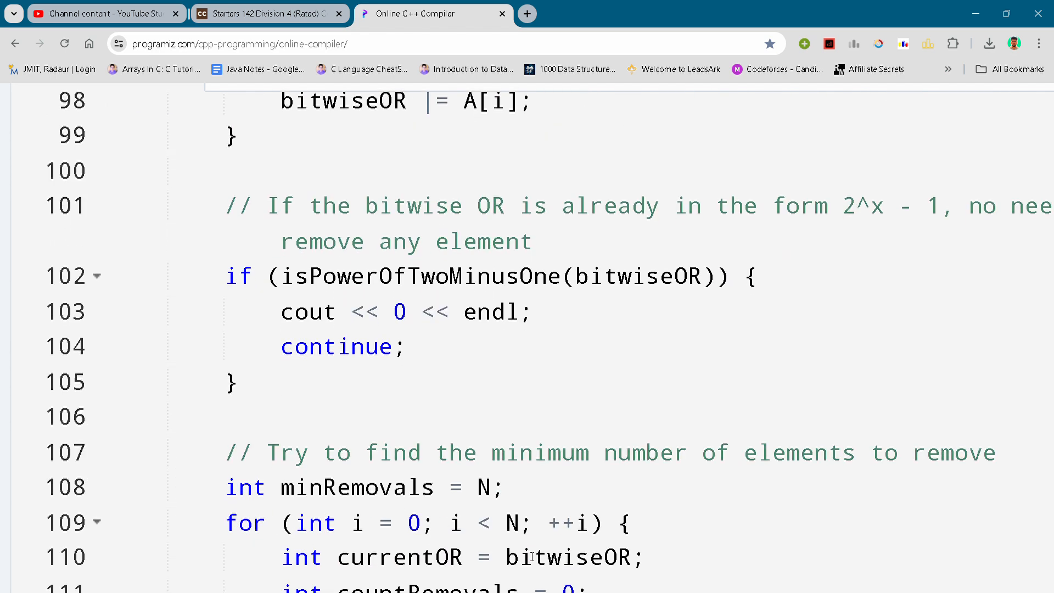
scroll("down", 3)
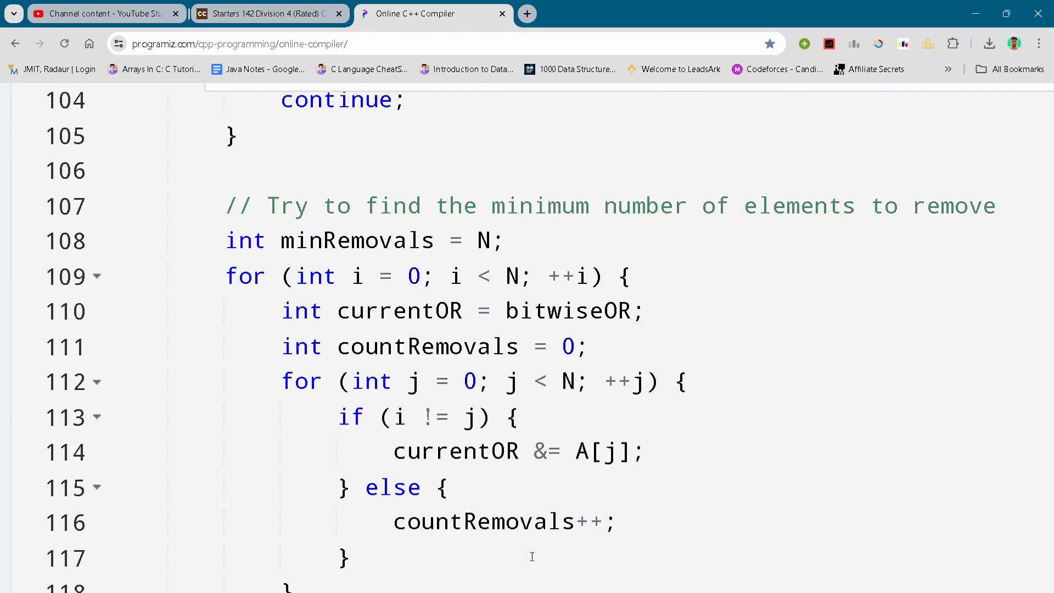
scroll("down", 3)
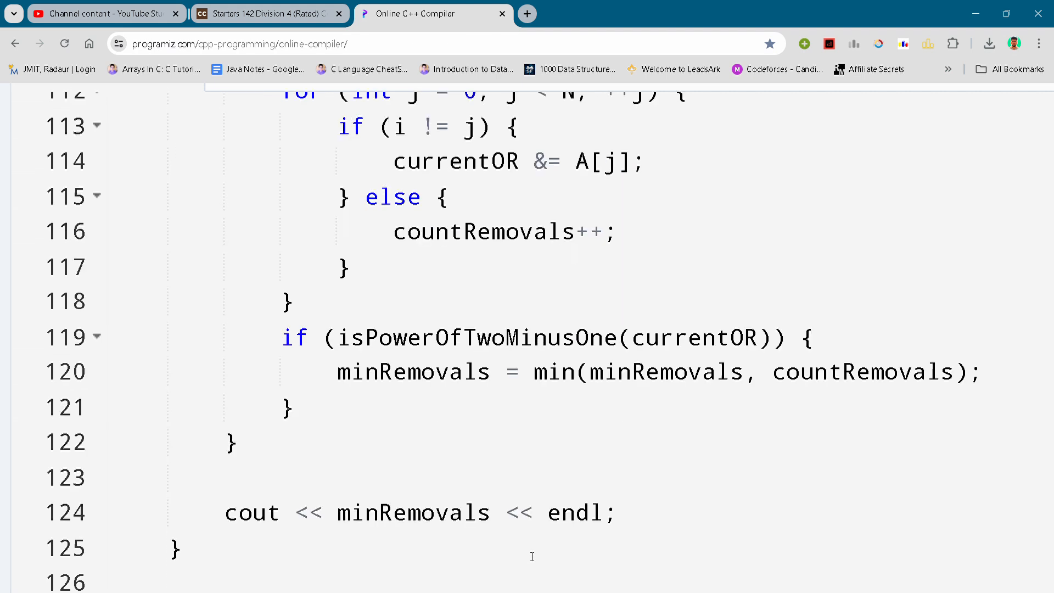
scroll("down", 3)
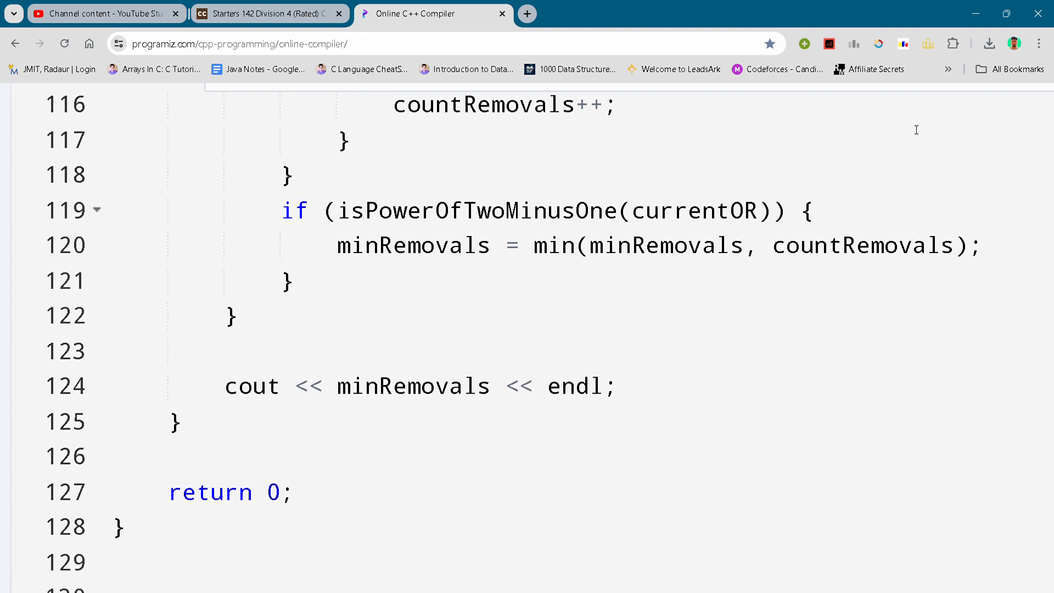
mouse_move(989, 83)
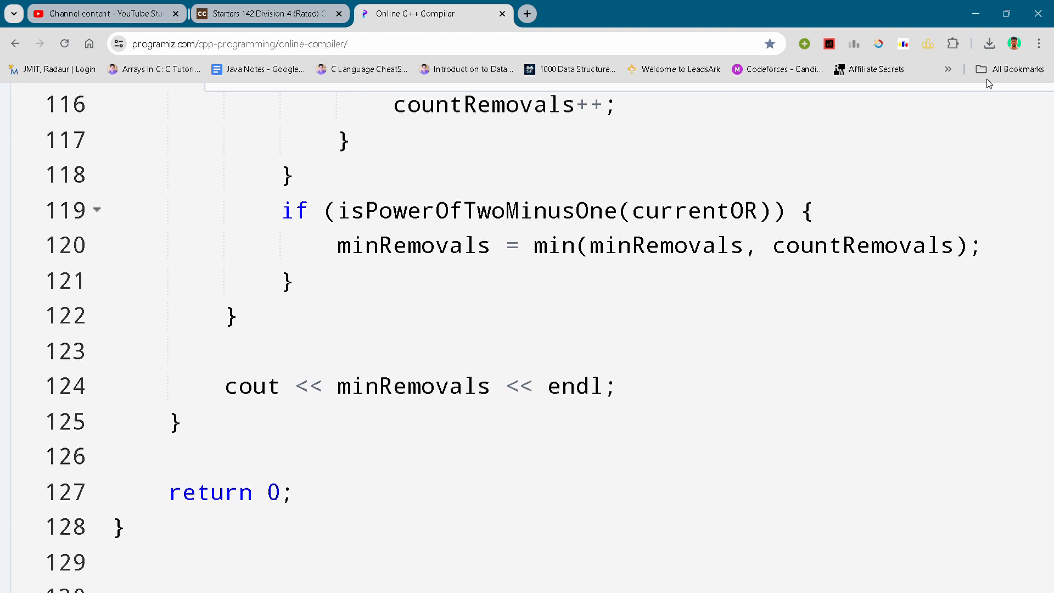